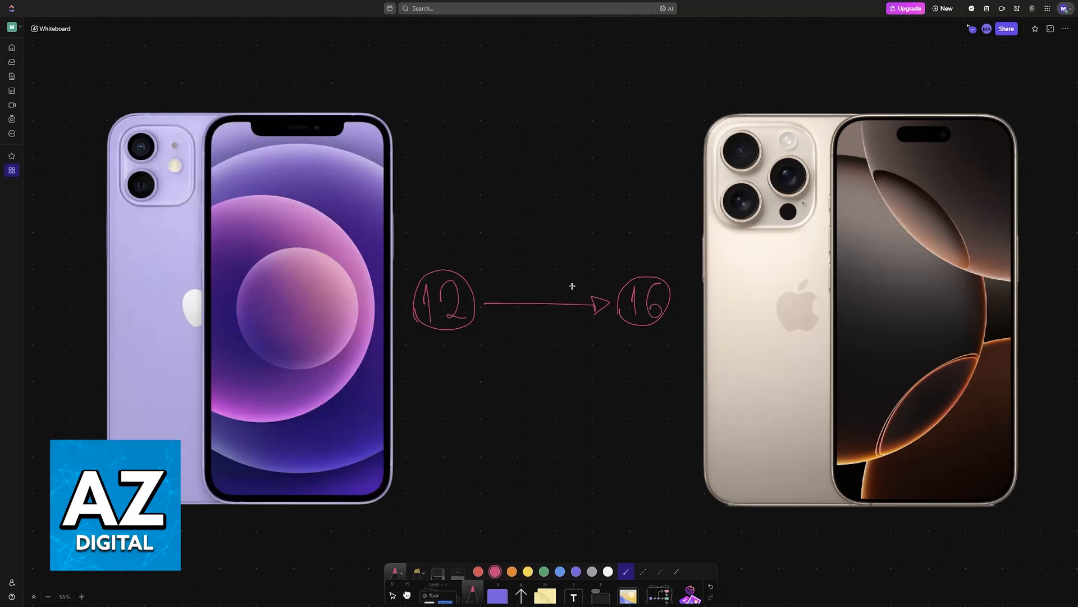
mouse_move(548, 269)
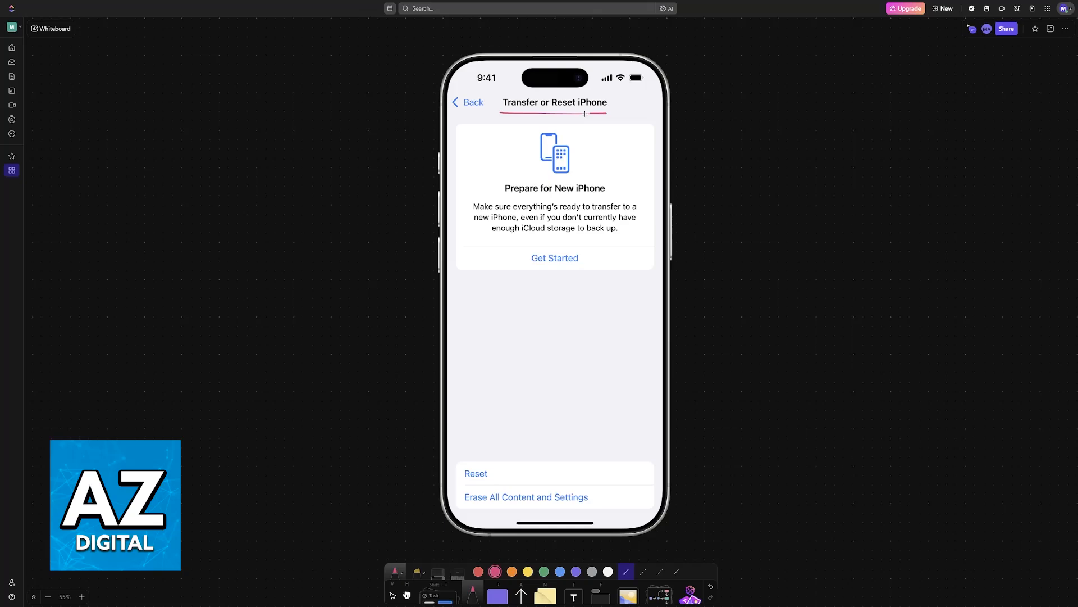
mouse_move(696, 117)
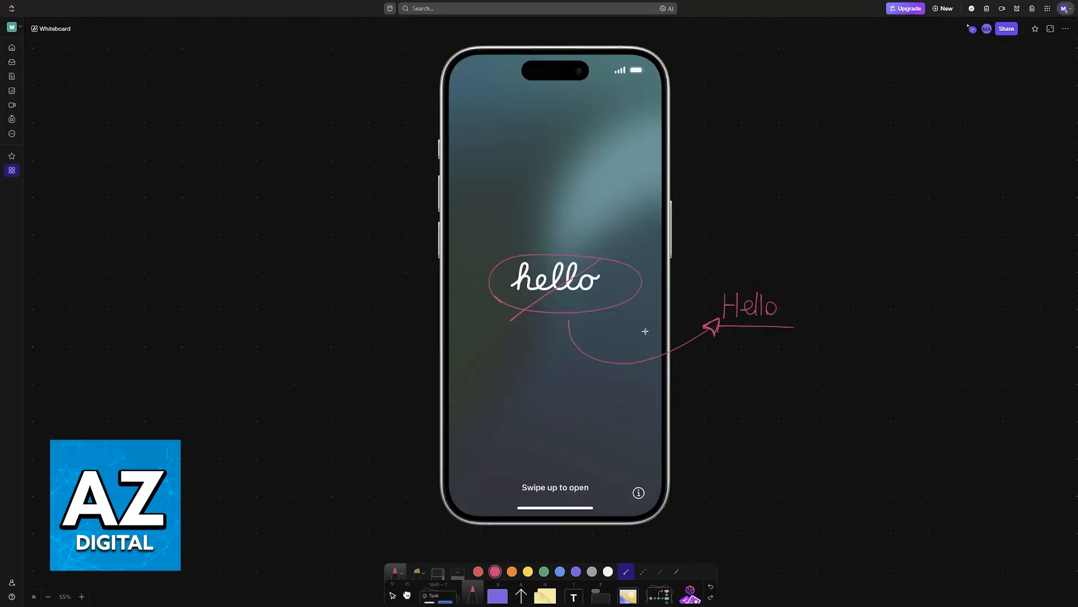
scroll(down, 3)
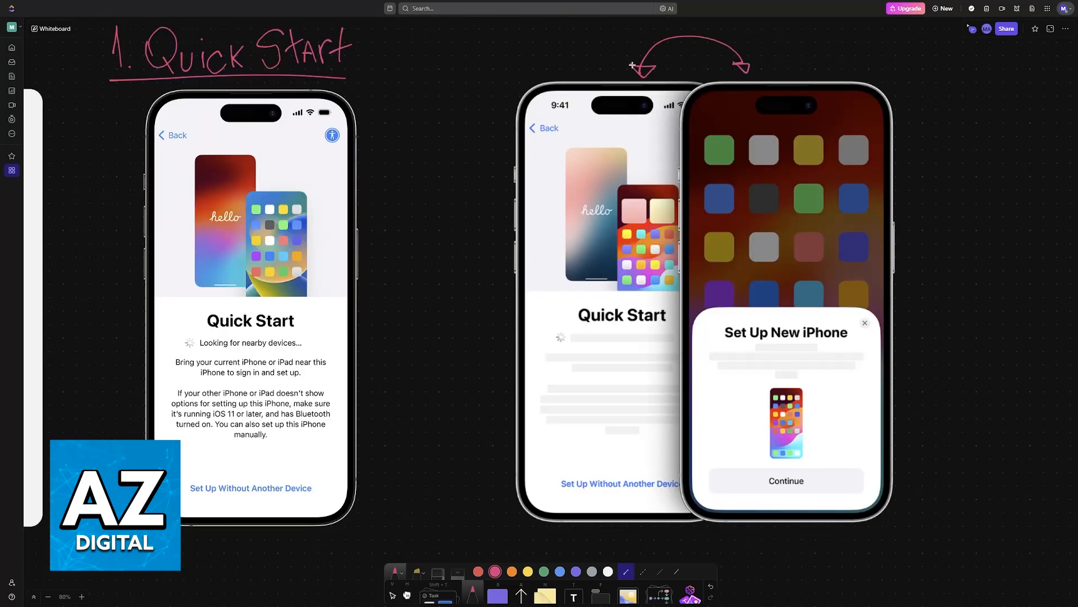
mouse_move(920, 236)
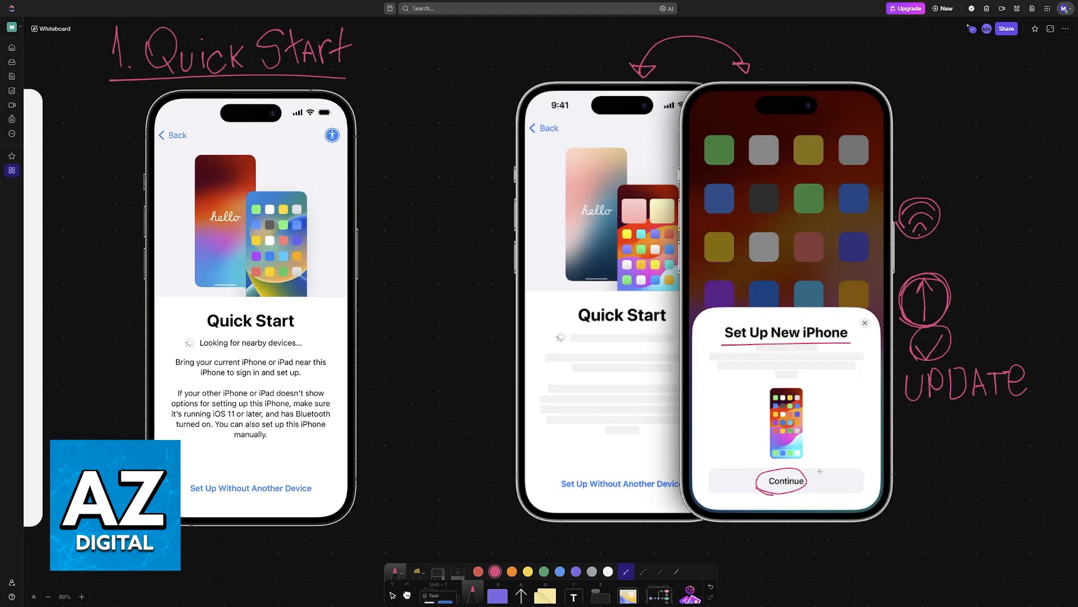
mouse_move(949, 370)
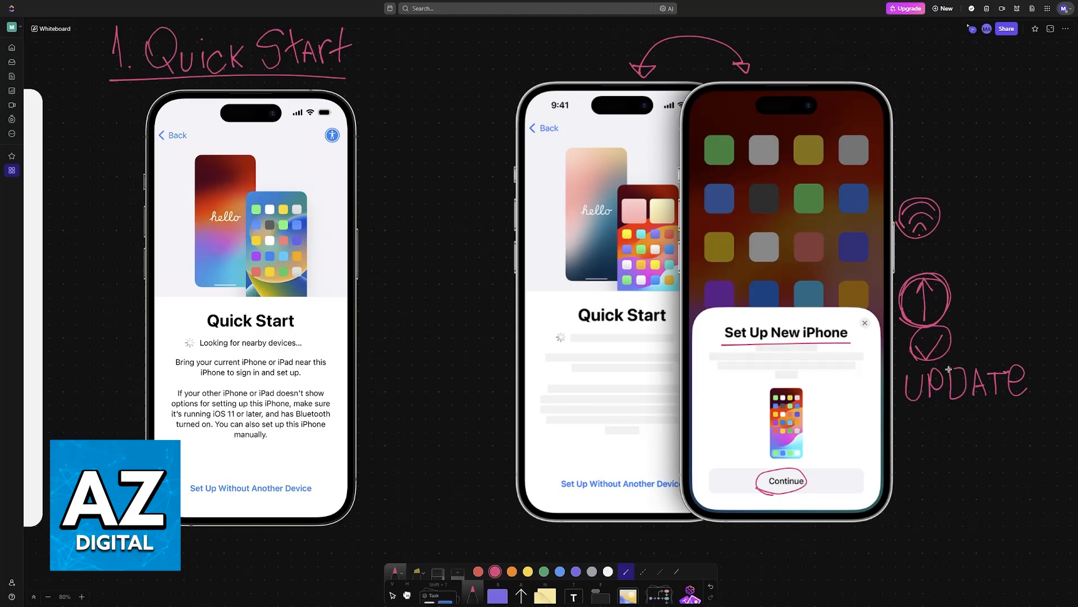